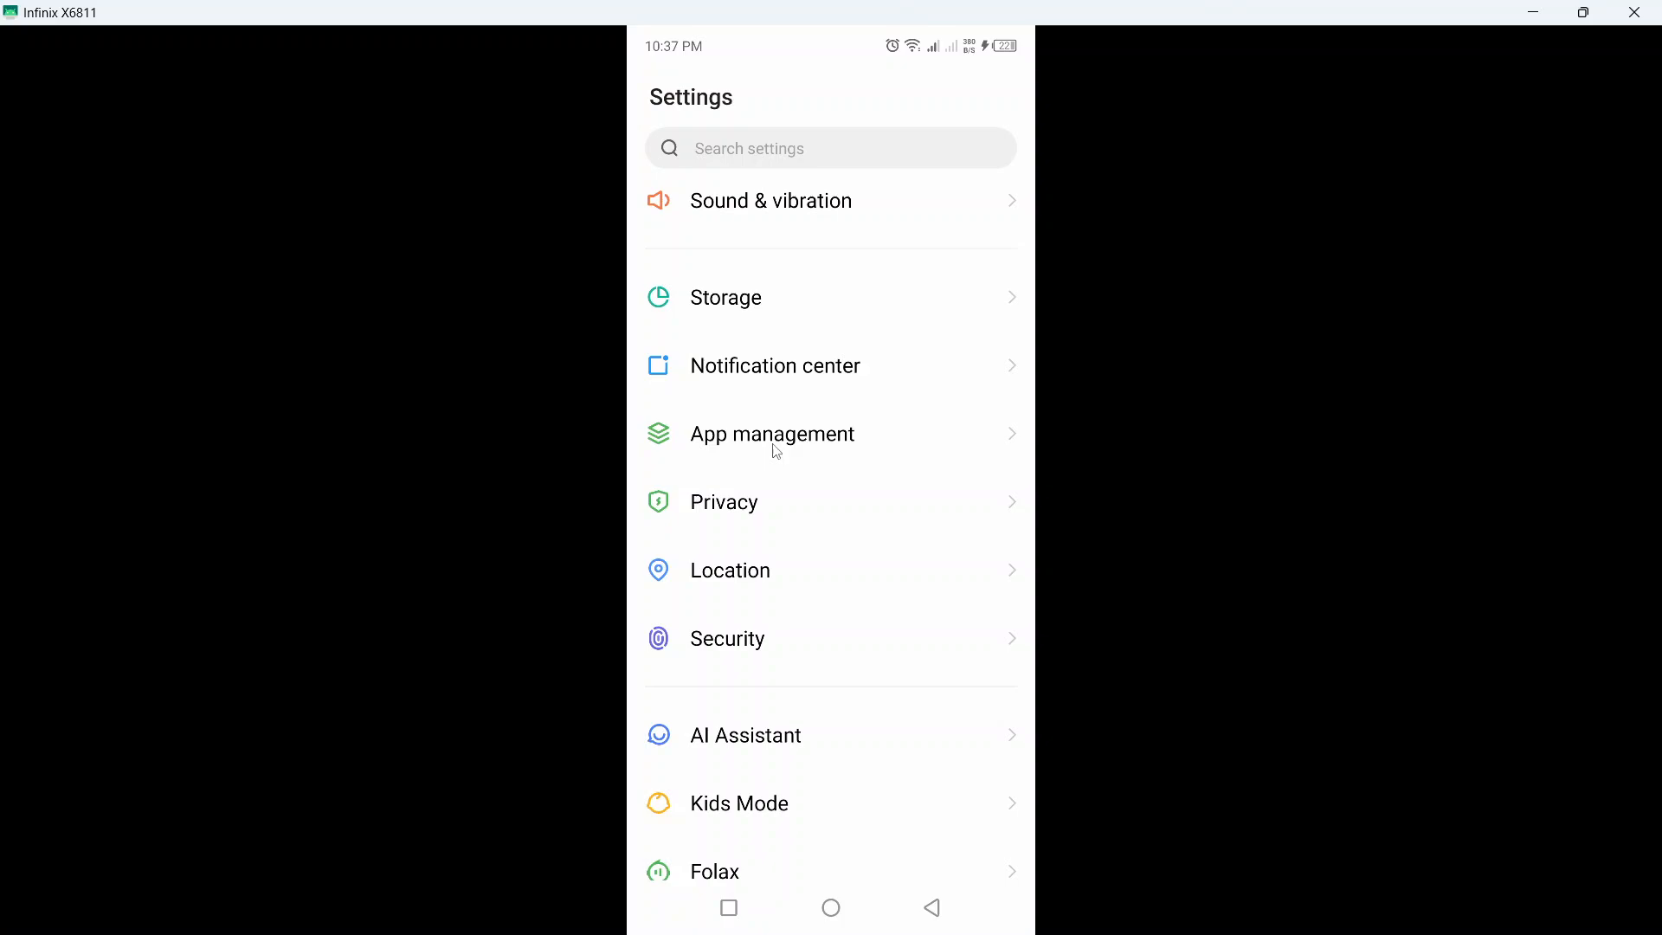
- Search the installed app list for 'what' and open WhatsApp's app details
left_click(772, 434)
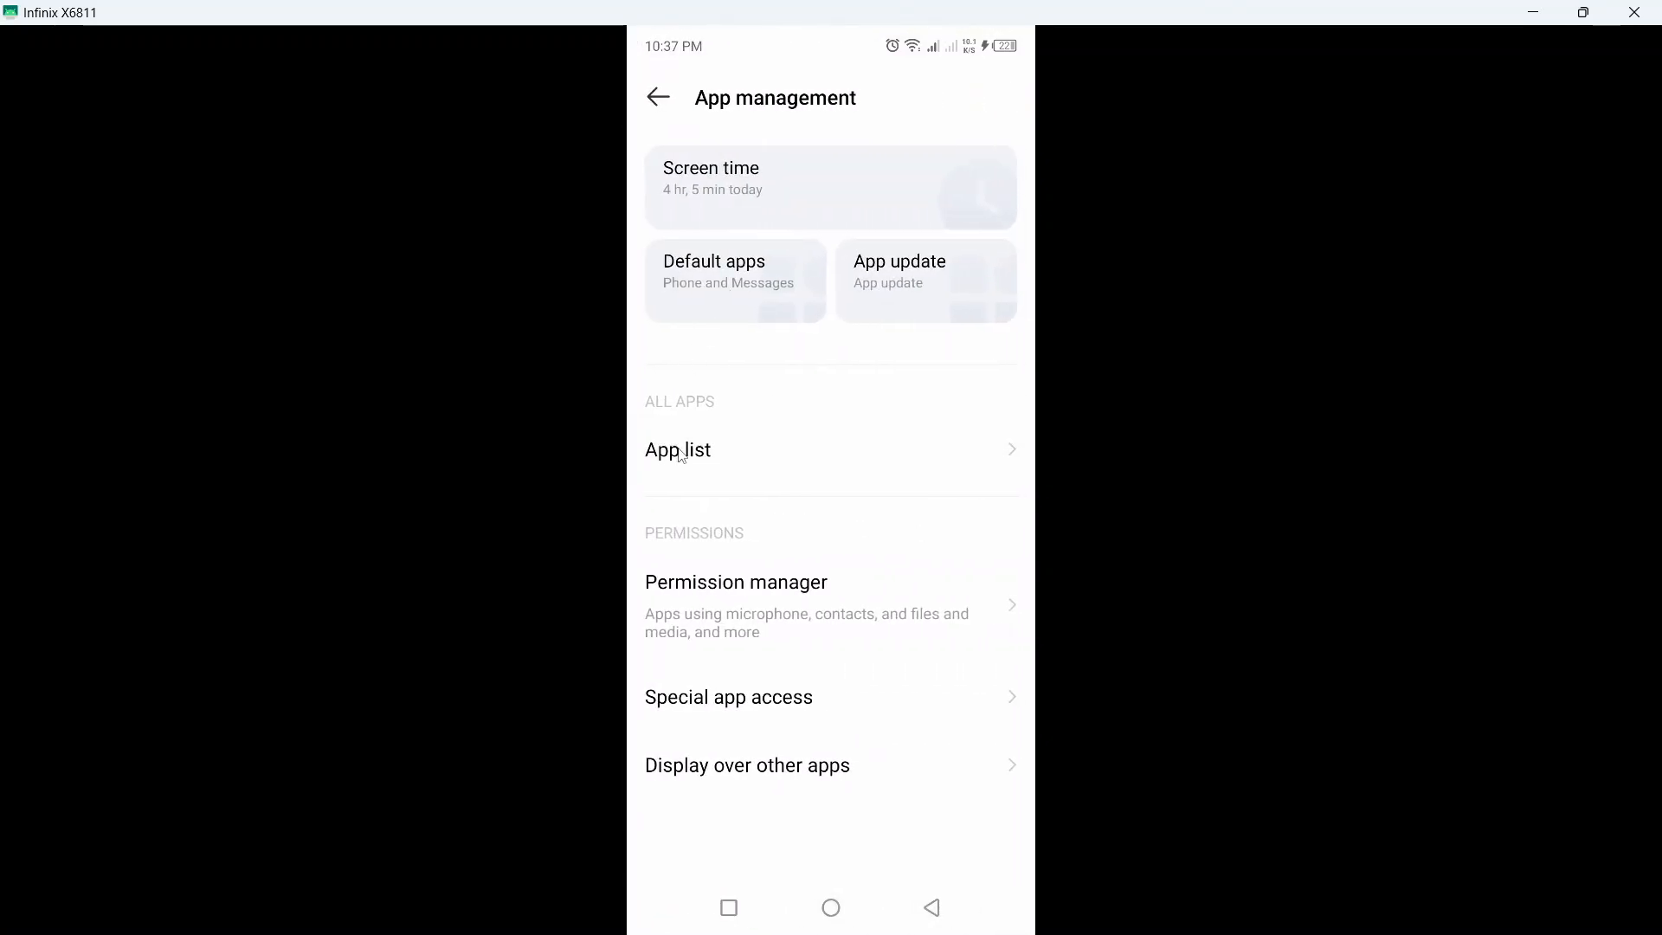
left_click(677, 451)
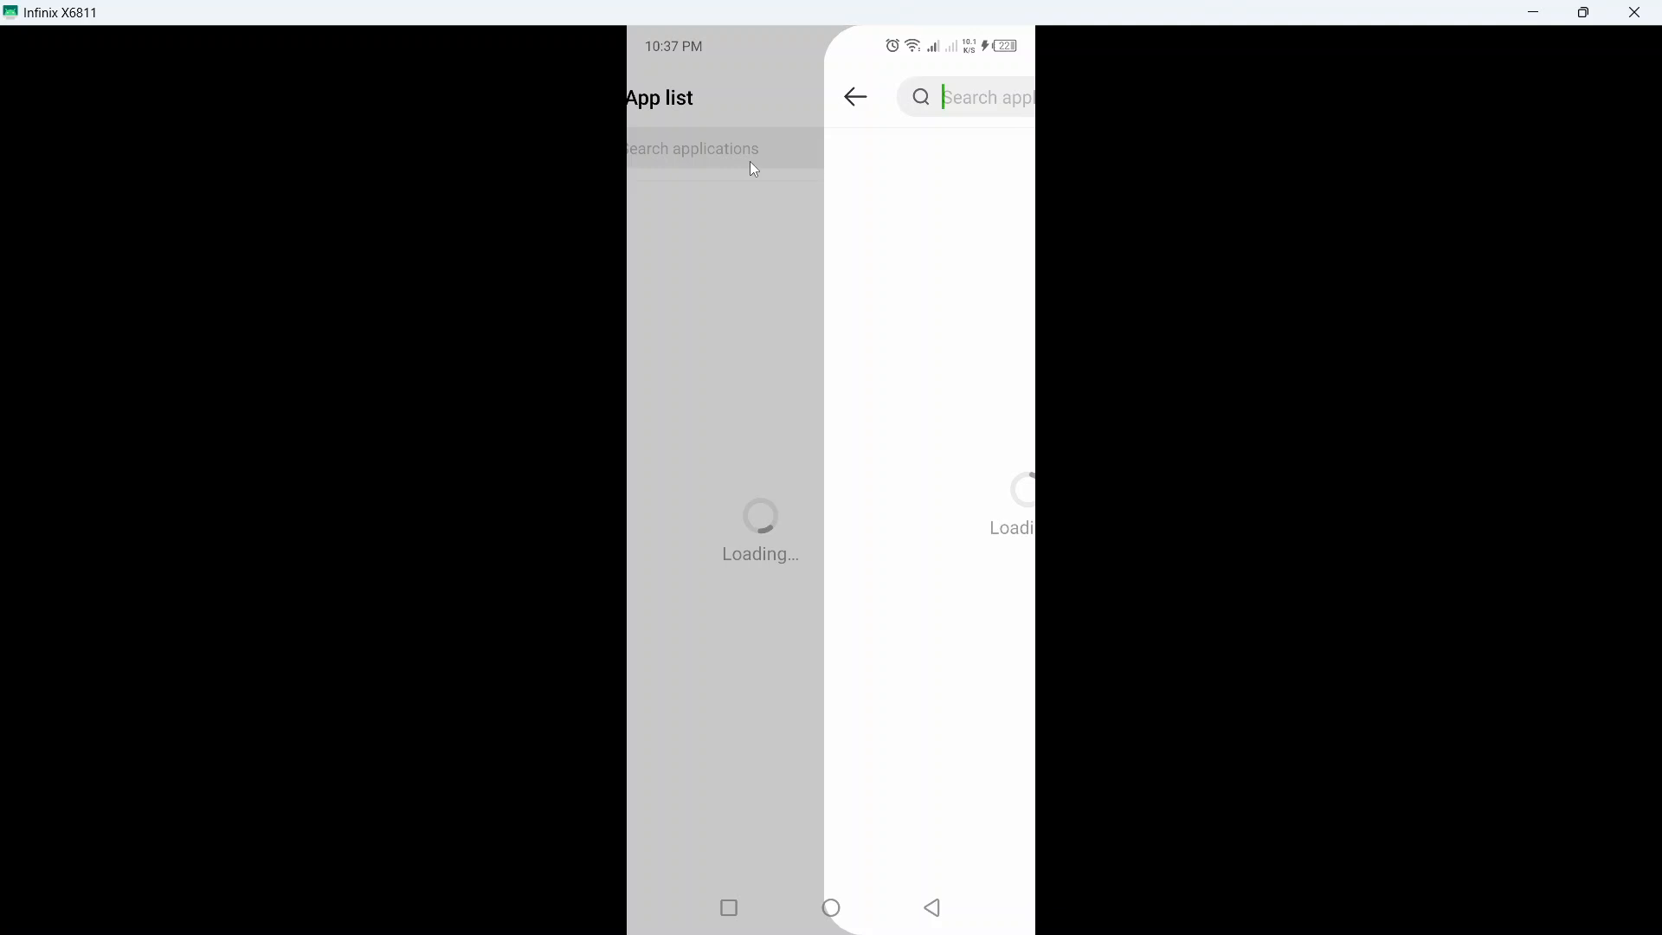
type("what")
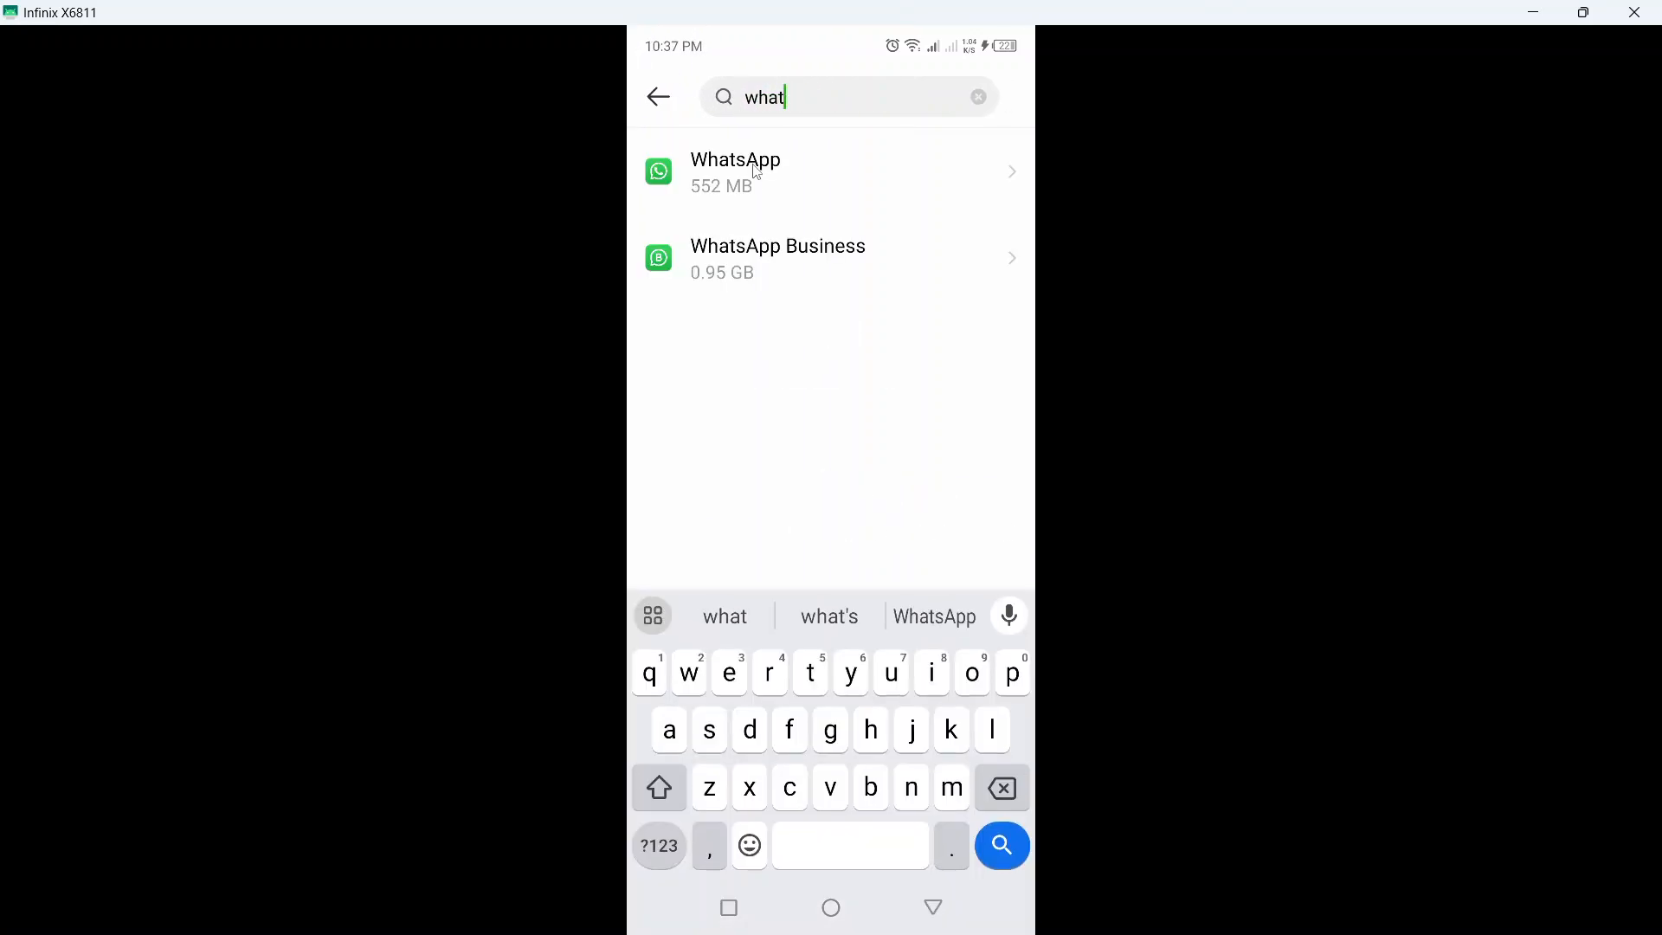
left_click(768, 171)
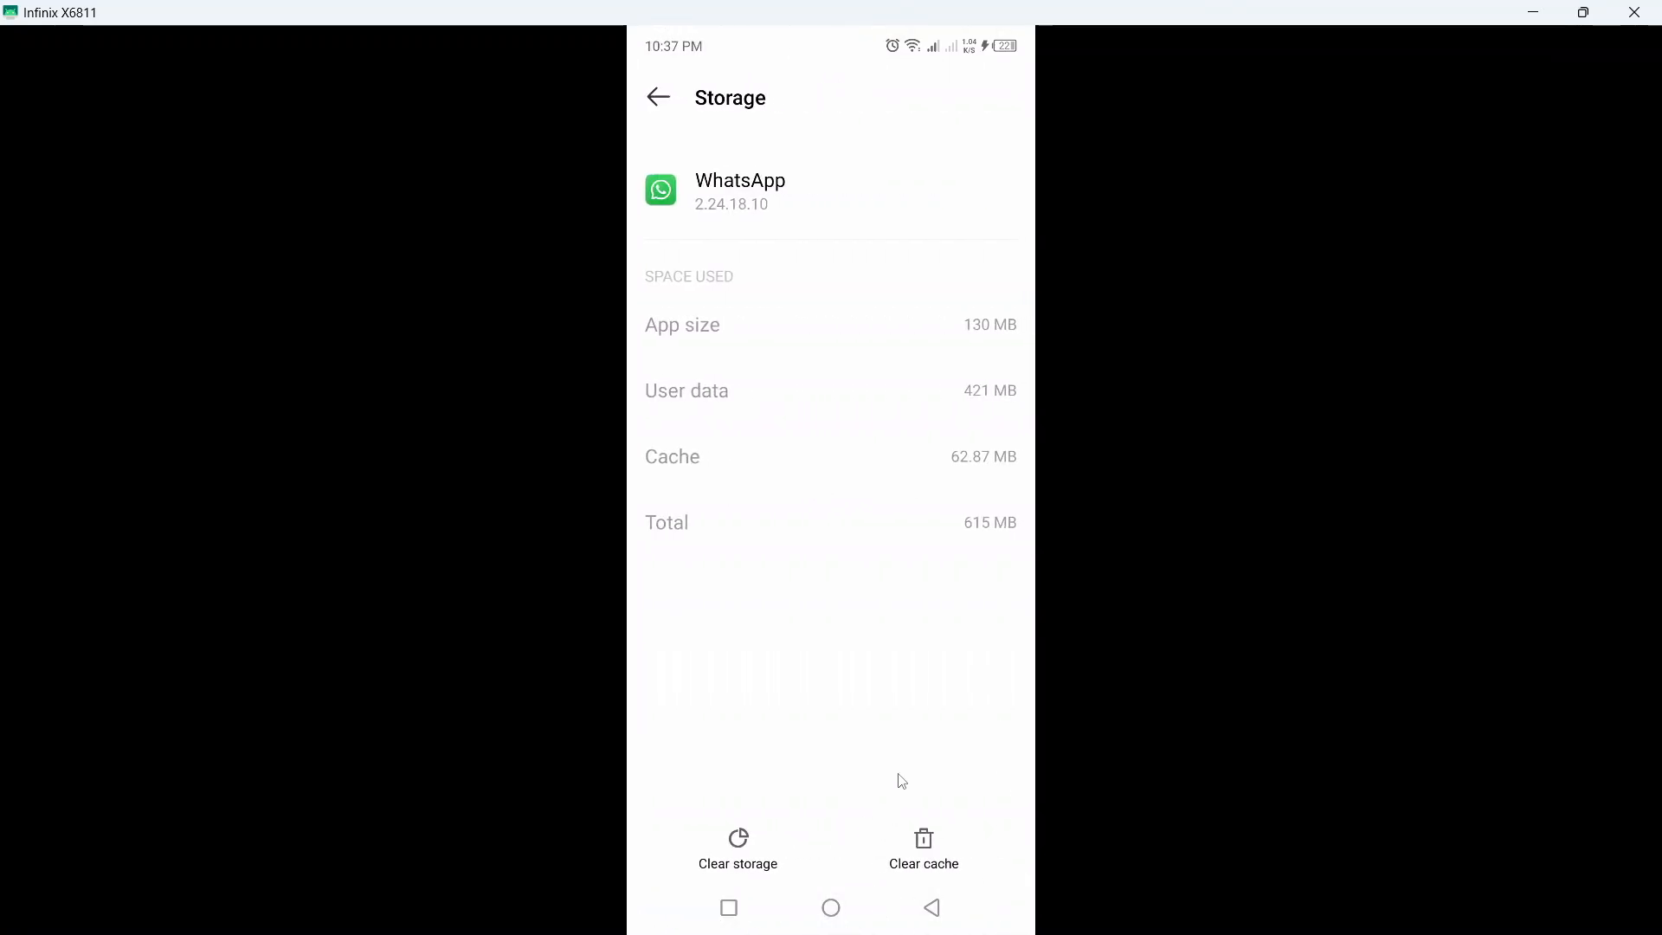
mouse_move(744, 846)
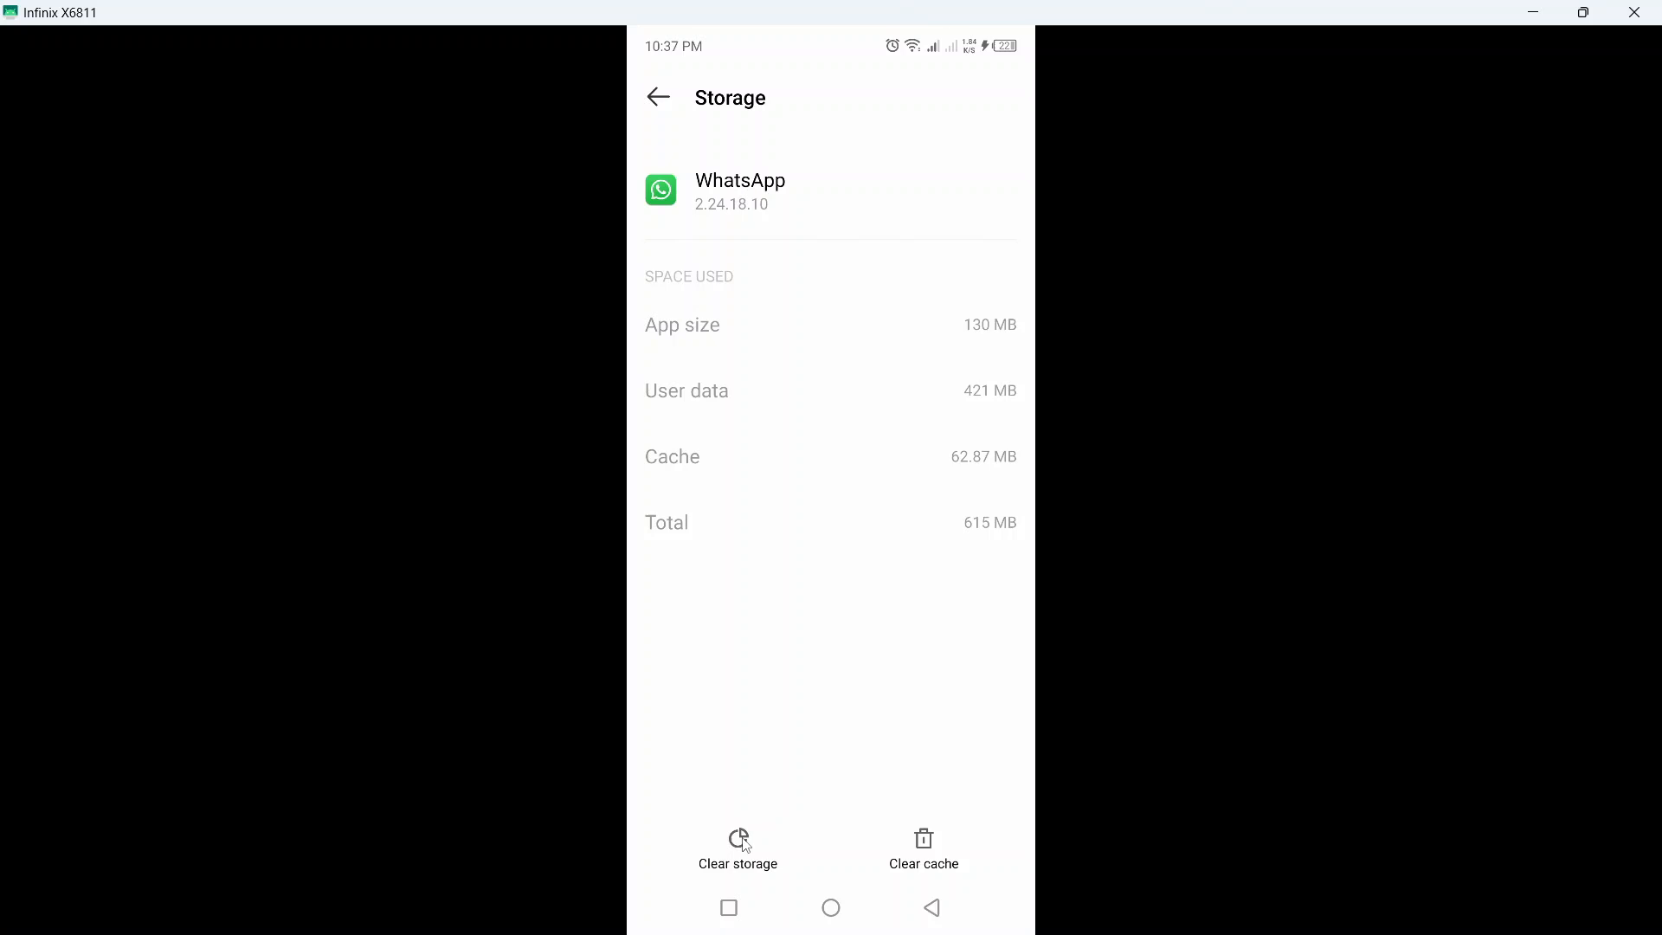
- Clear WhatsApp's stored data from its Storage page
left_click(659, 97)
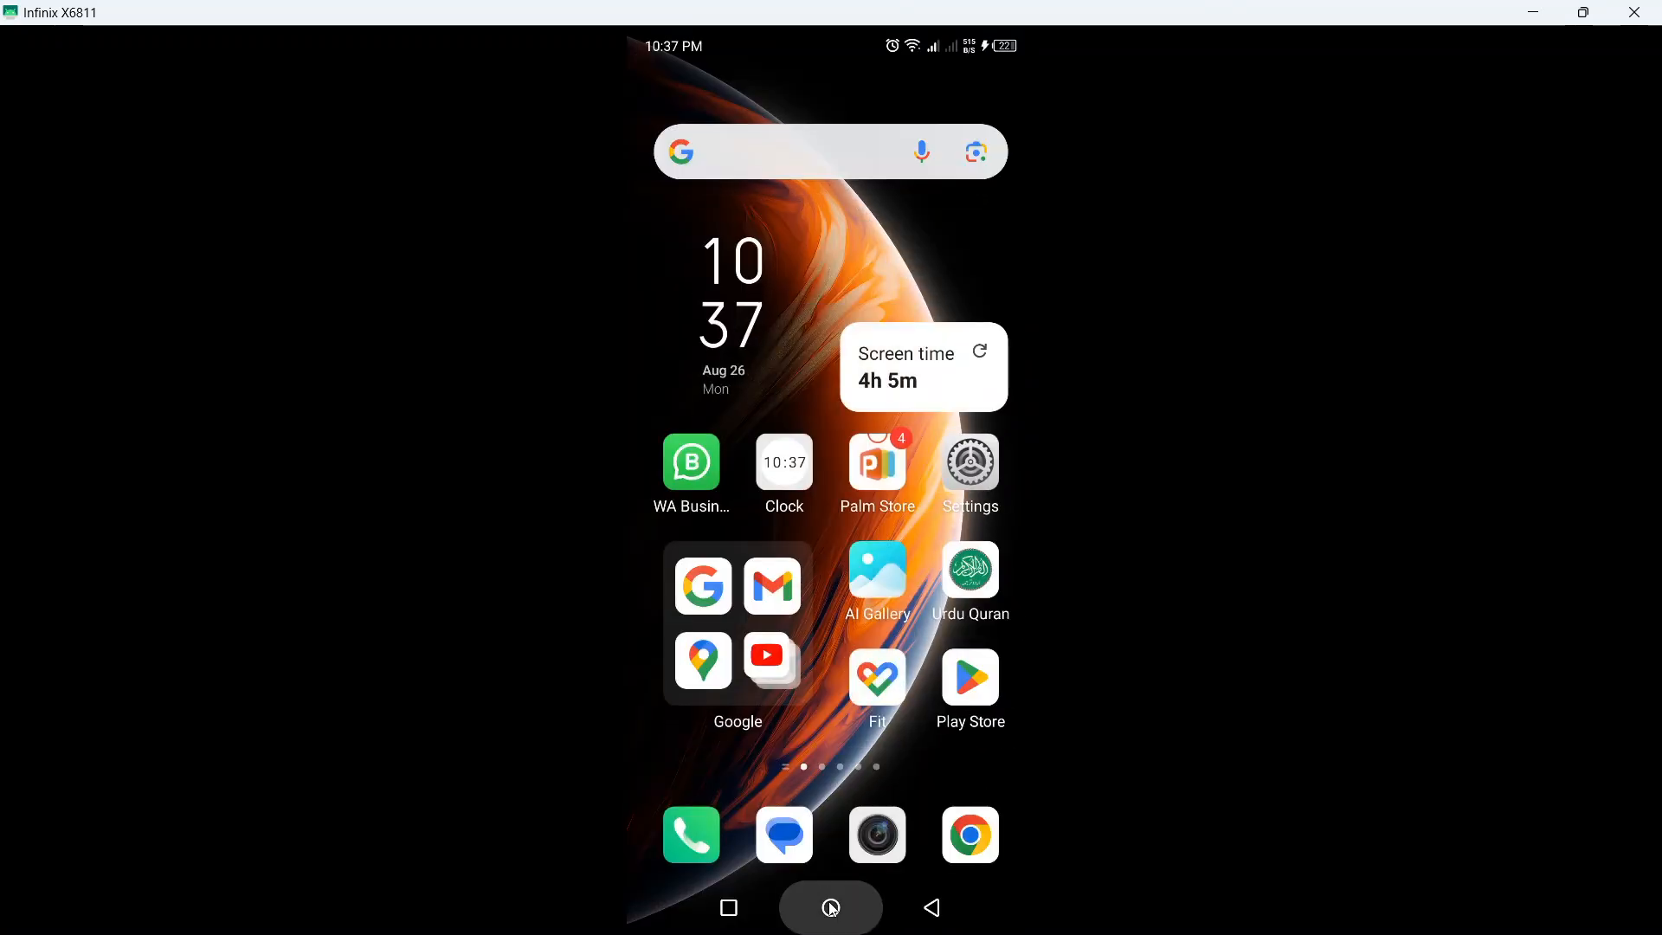
- Search Play Store for 'what', pick the whatsapp suggestion and open WhatsApp Messenger's listing
left_click(970, 677)
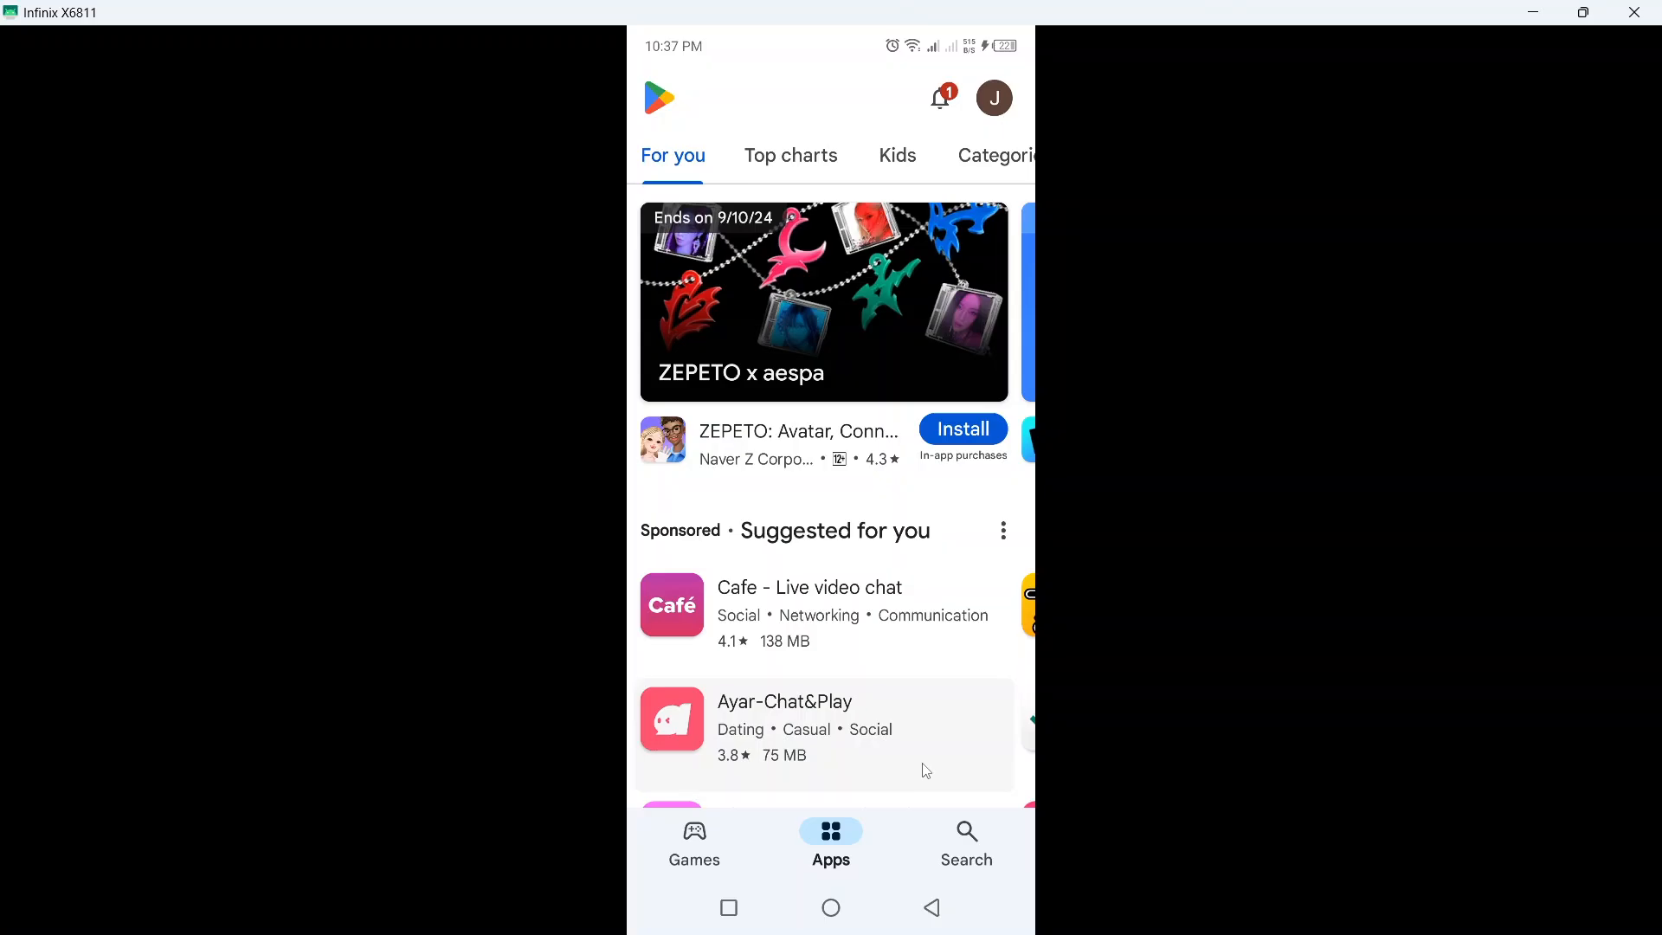
left_click(967, 844)
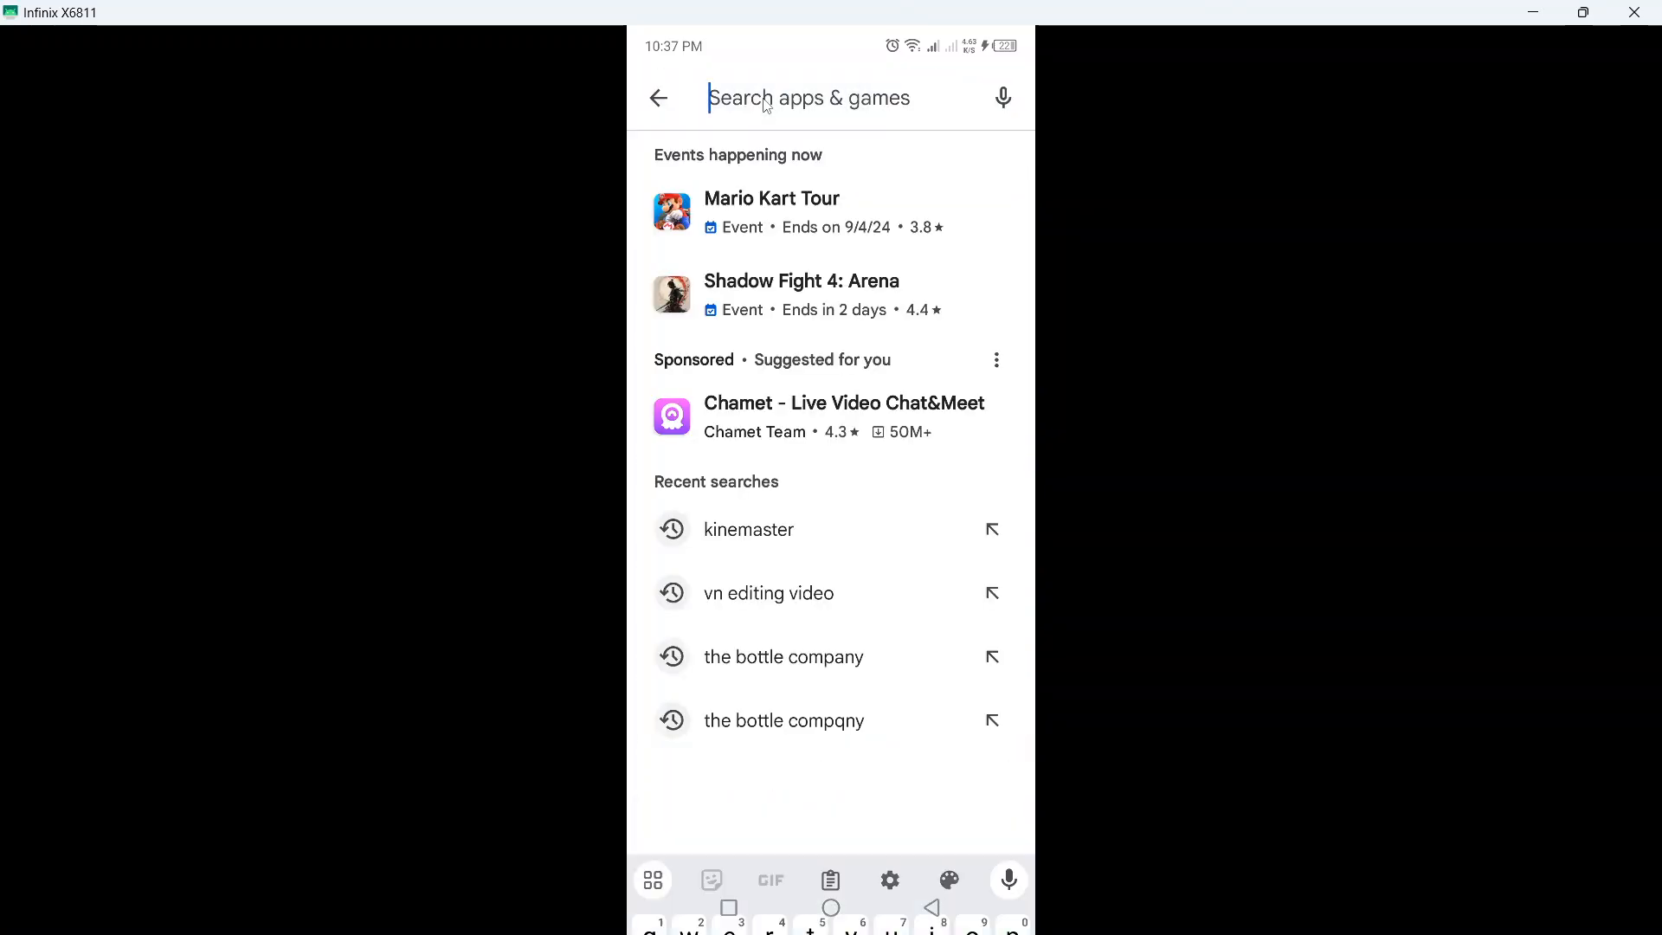
type("what")
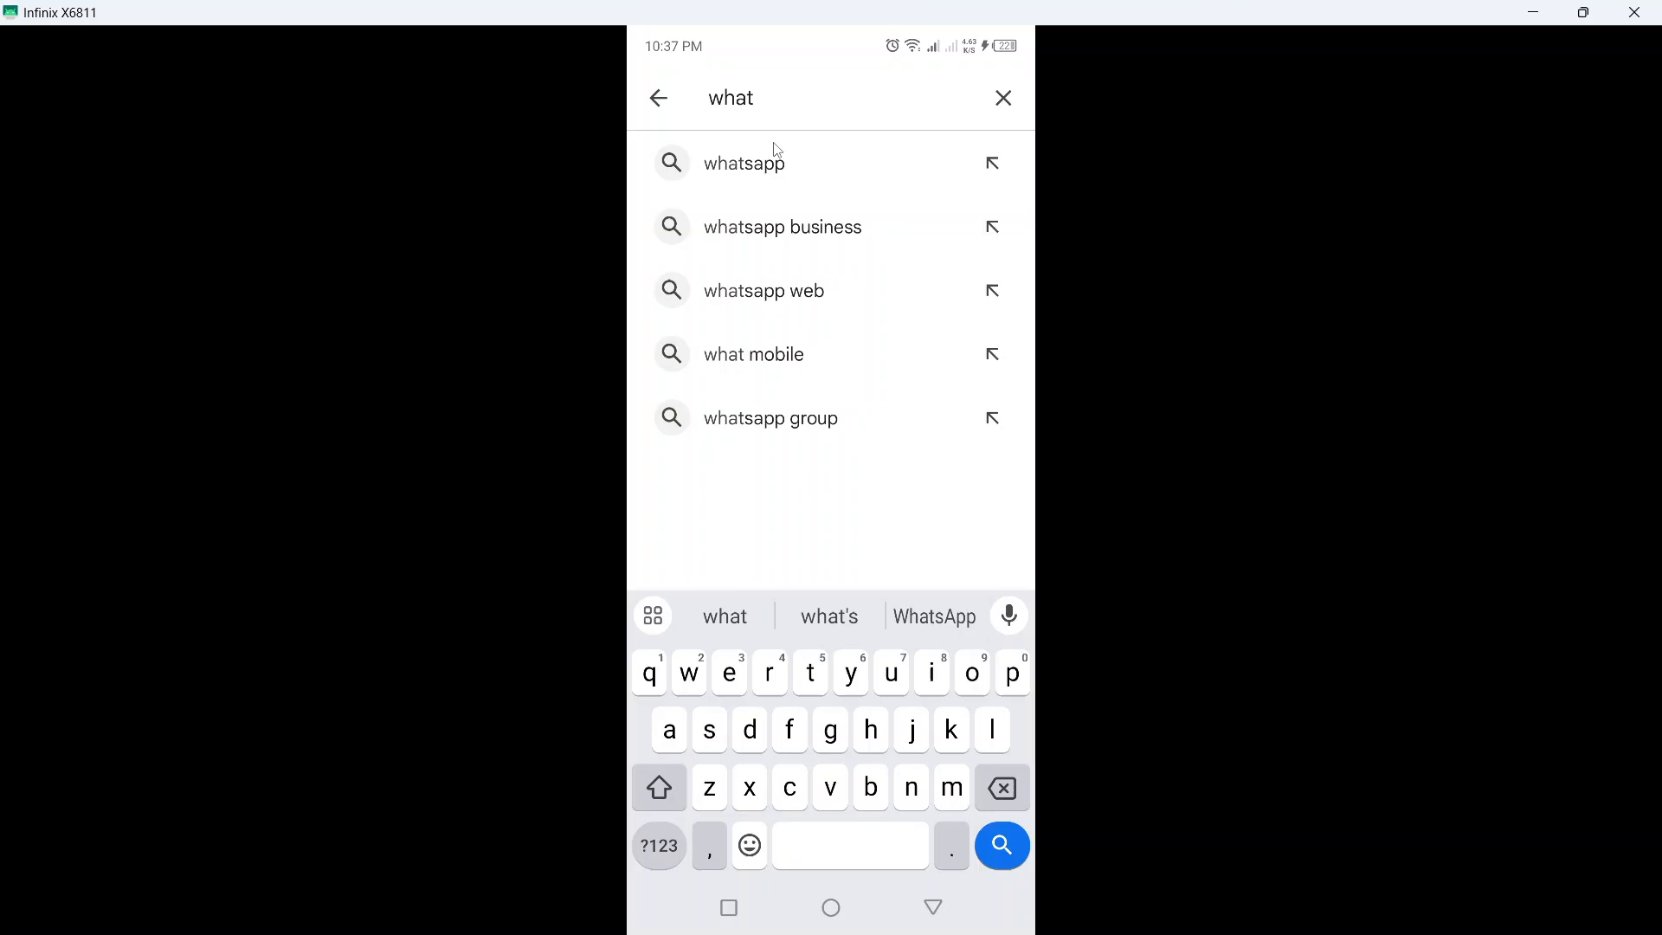
left_click(745, 162)
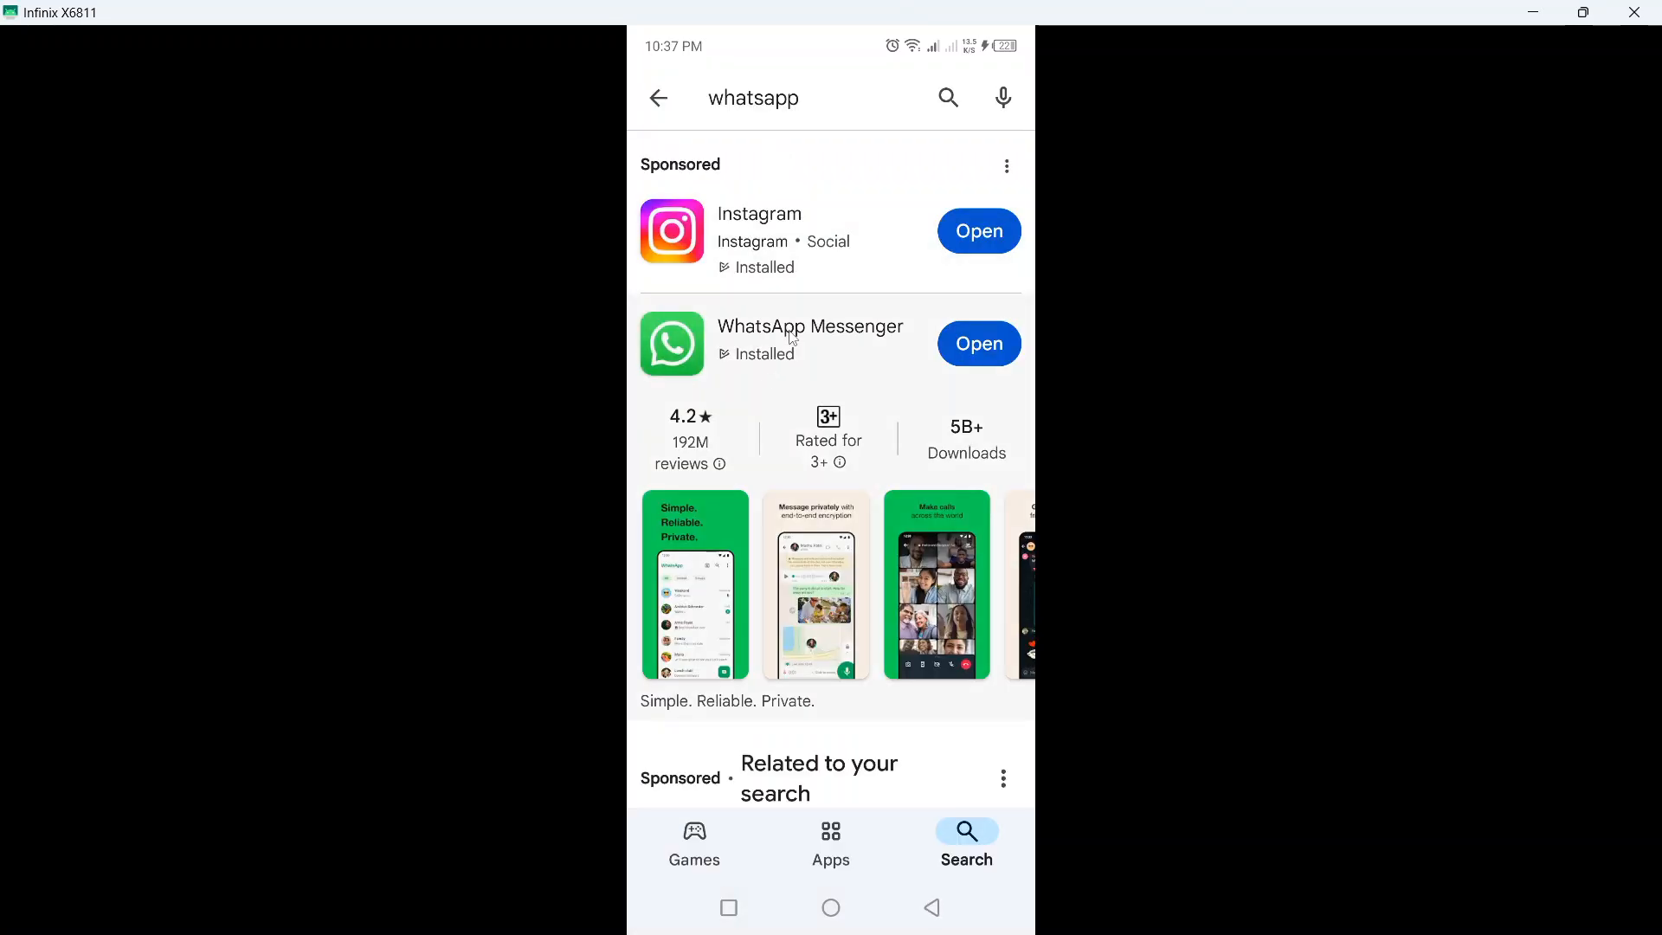
left_click(810, 337)
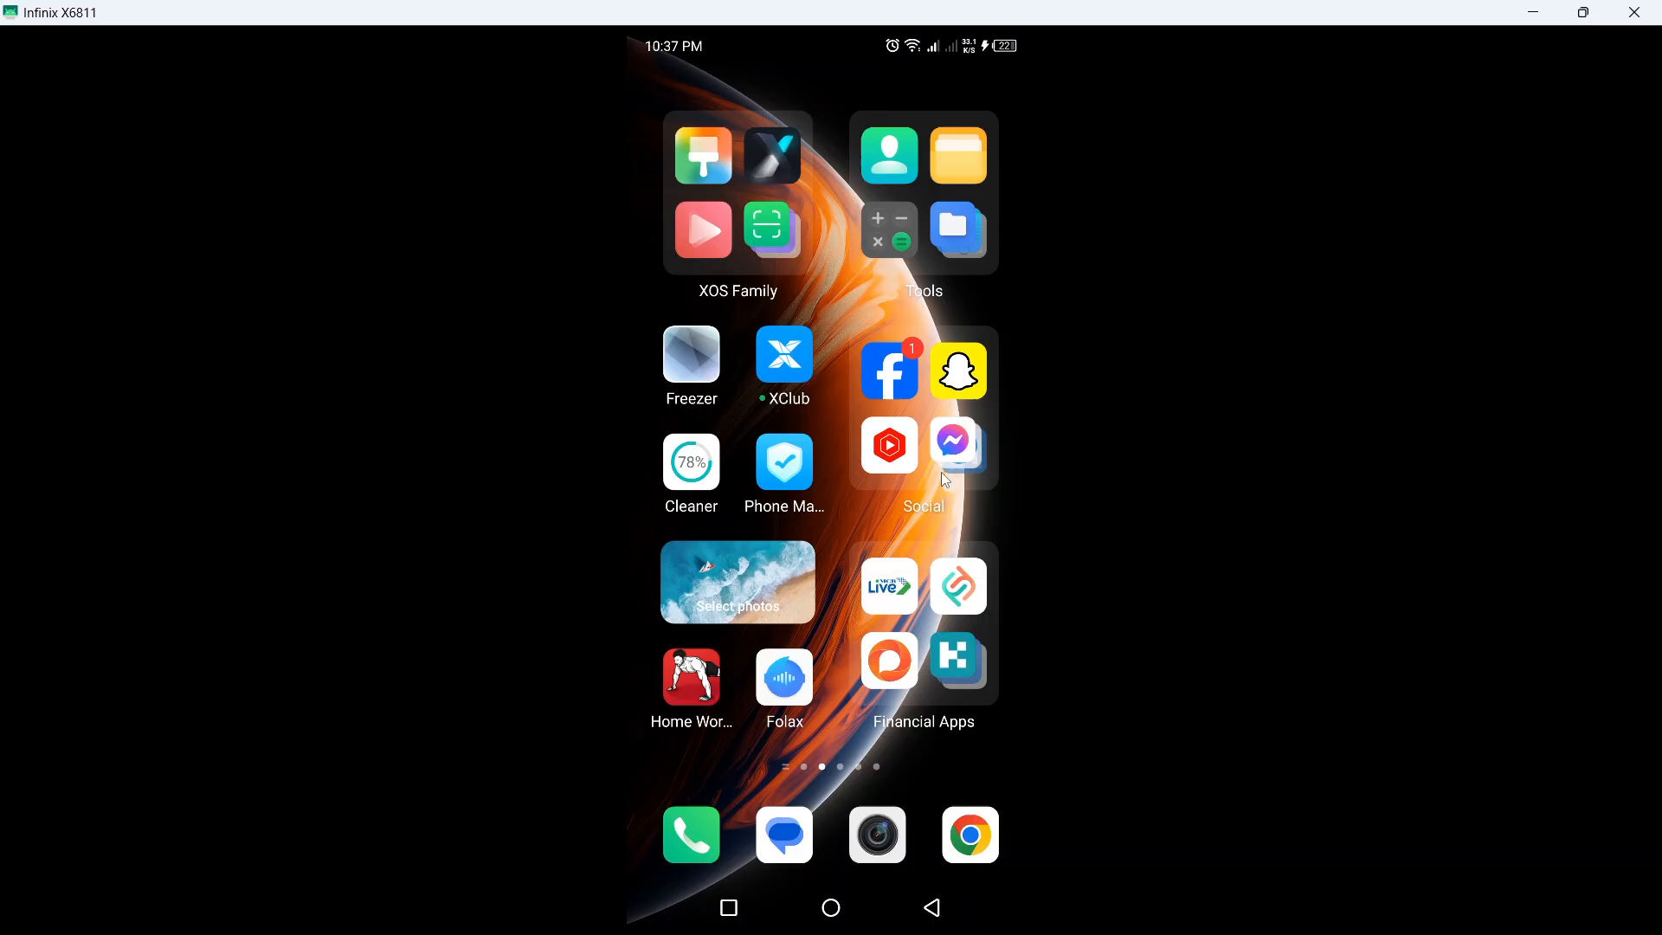
- Return to the main home screen page with the clock and search bar
left_click(923, 460)
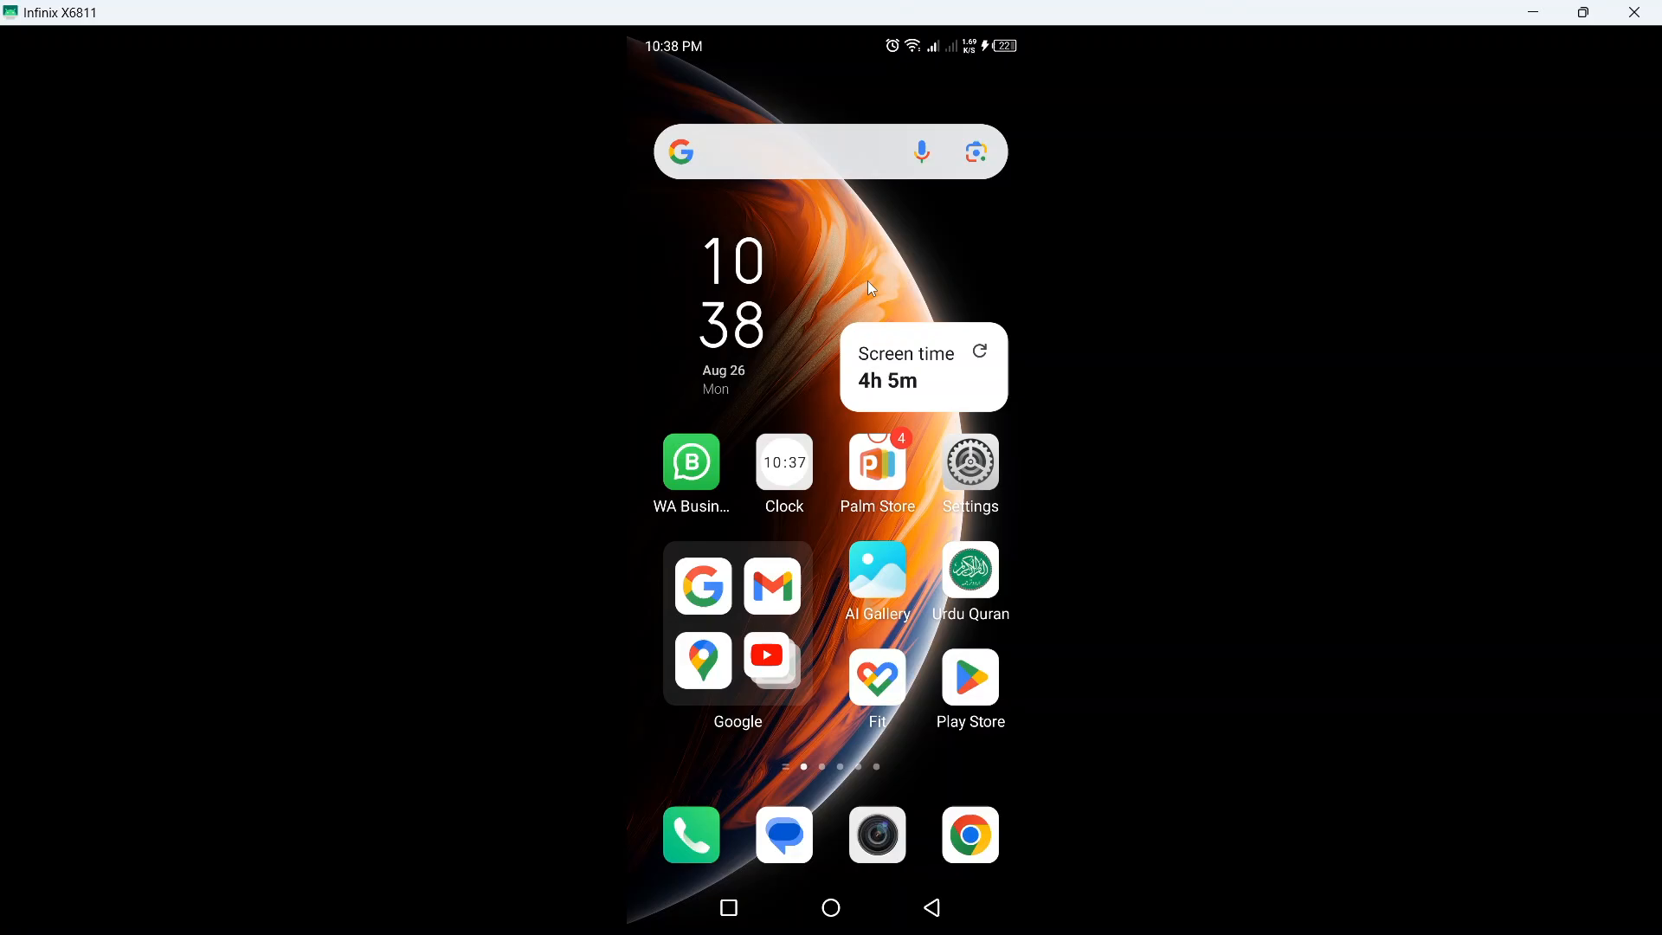
mouse_move(866, 279)
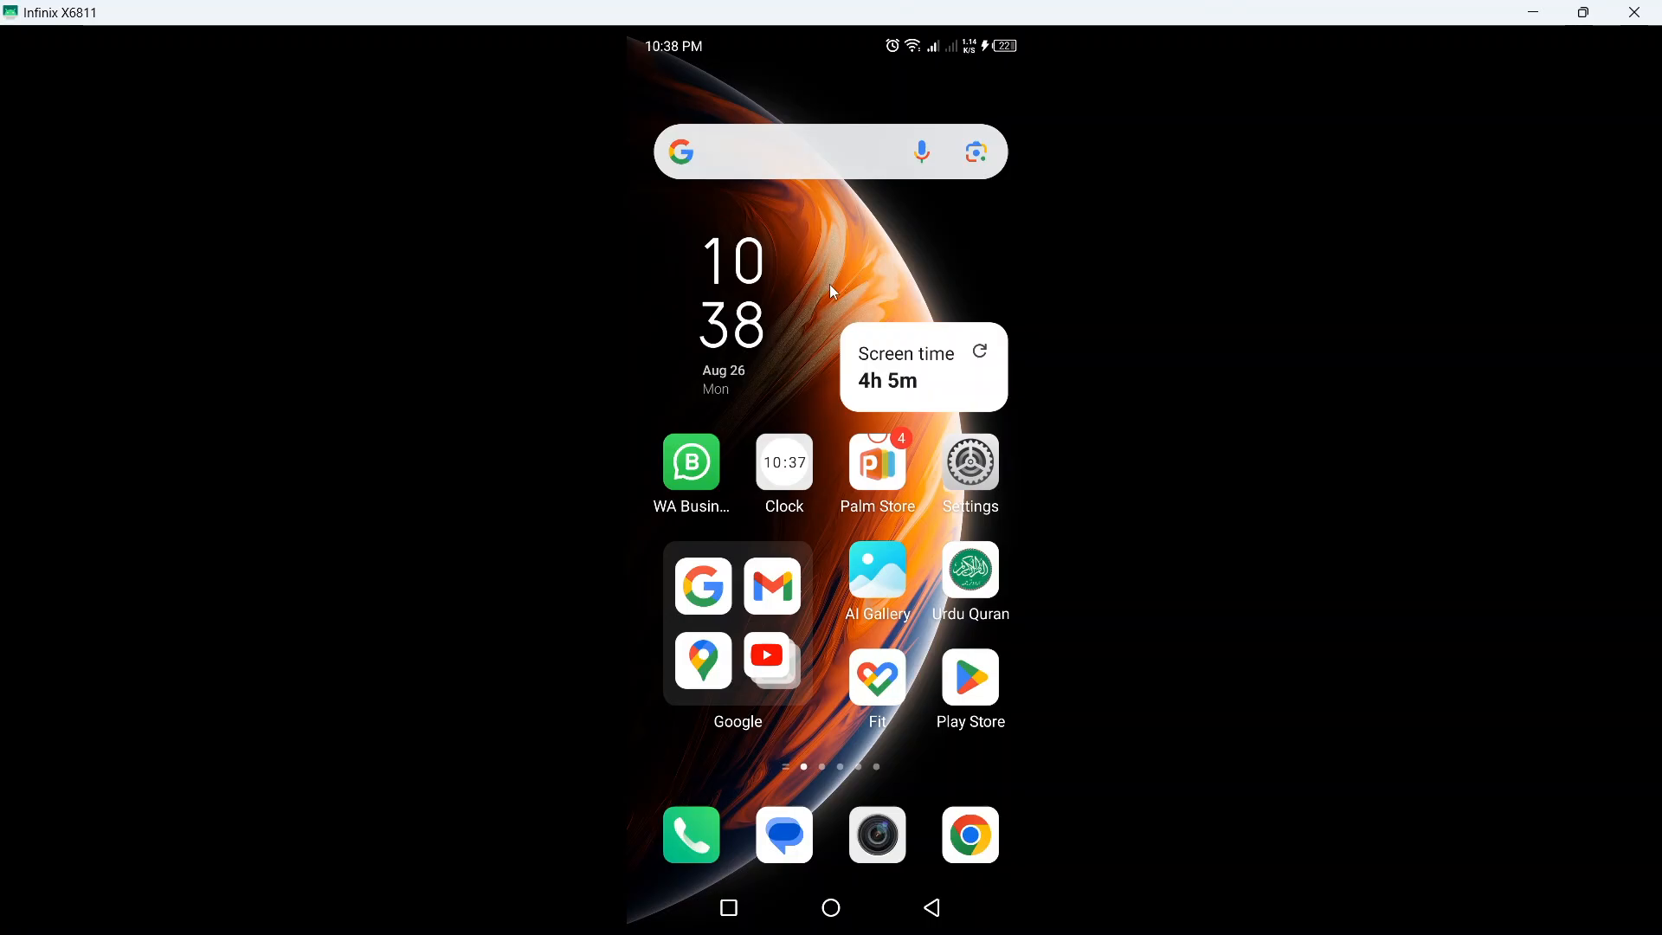
mouse_move(871, 261)
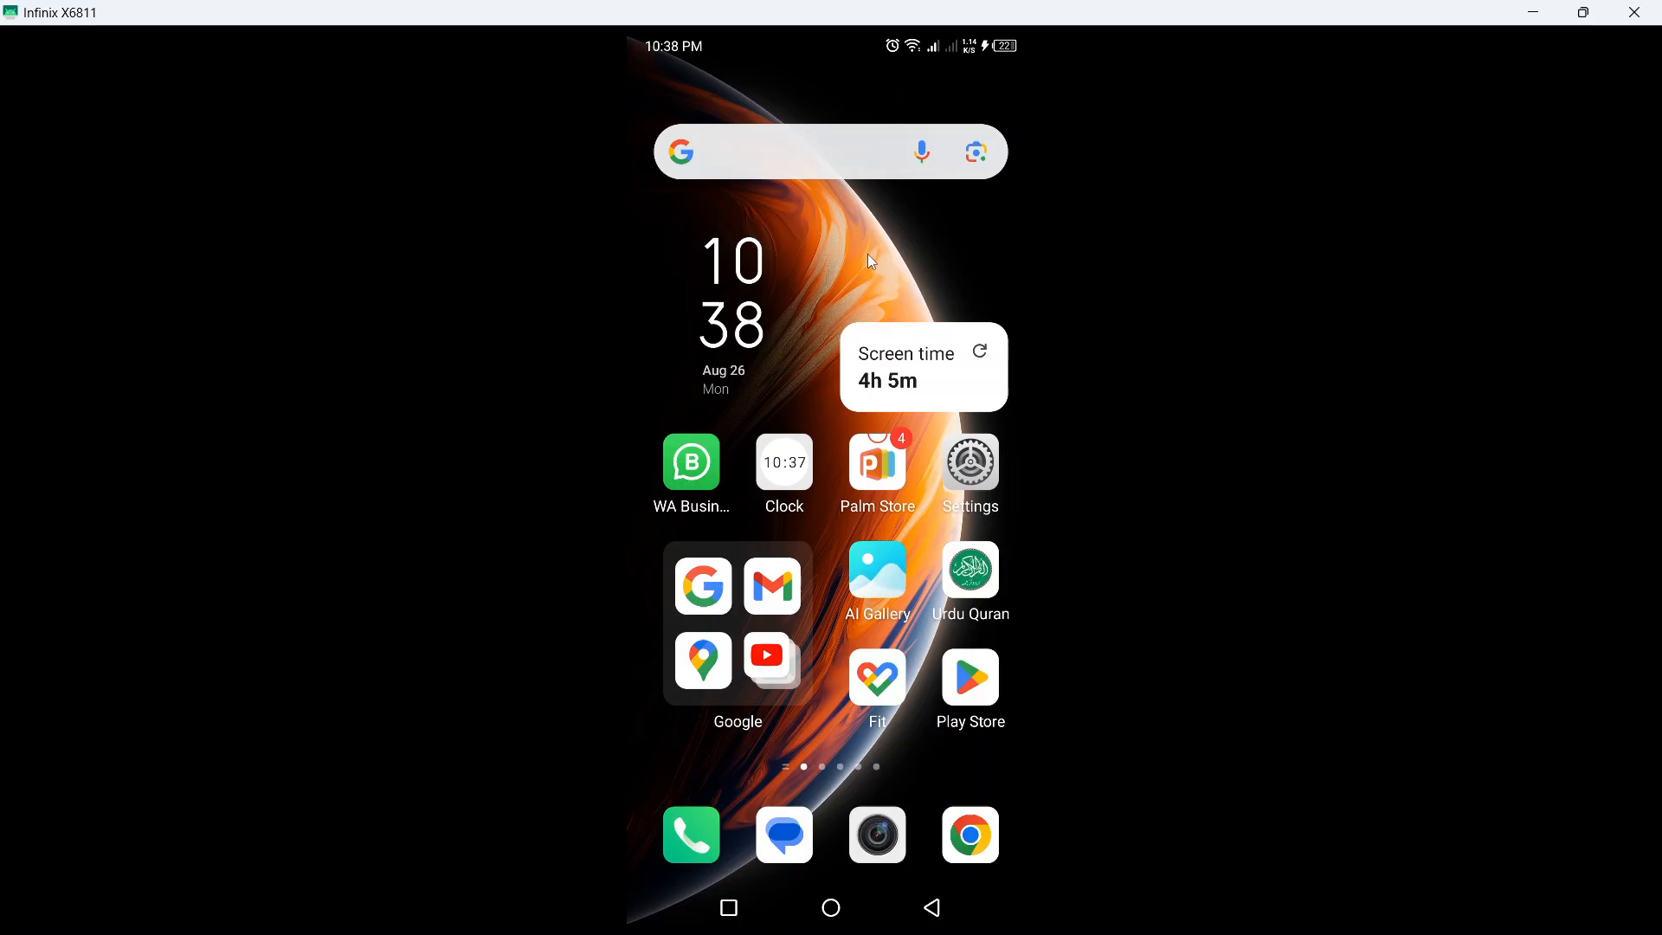